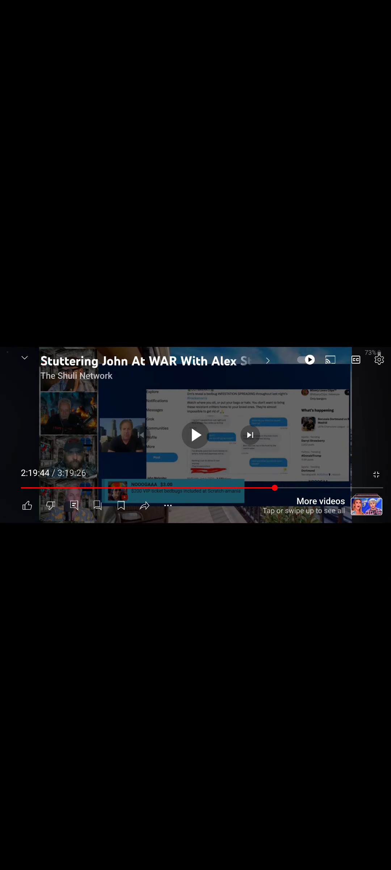
{"action": "left_click", "coordinate": [196, 434]}
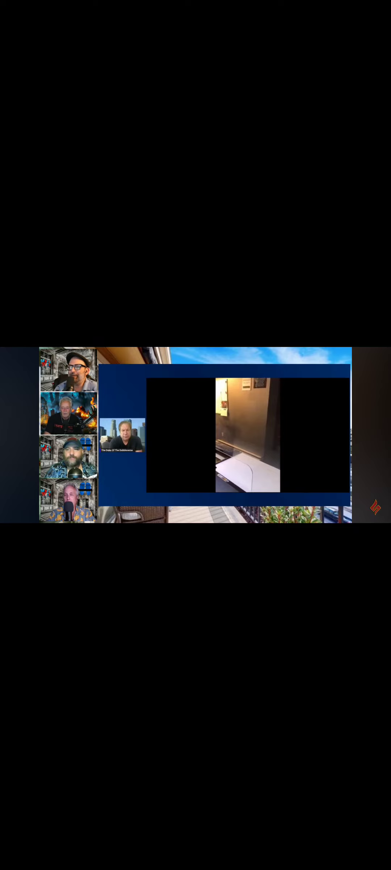
{"action": "left_click", "coordinate": [196, 434]}
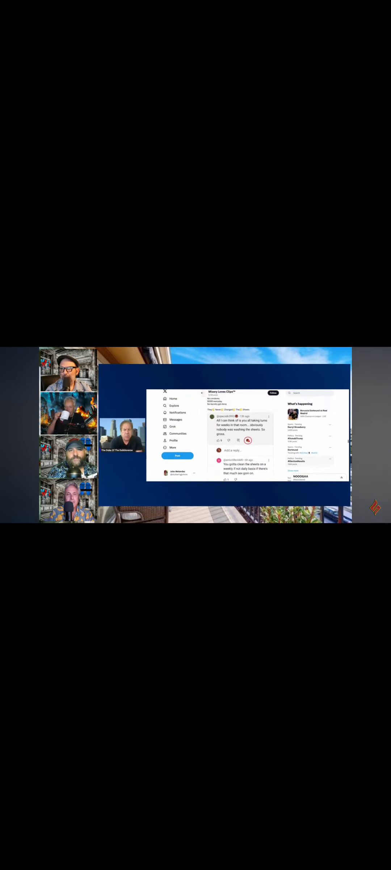
{"action": "scroll", "scroll_direction": "down", "scroll_amount": 3}
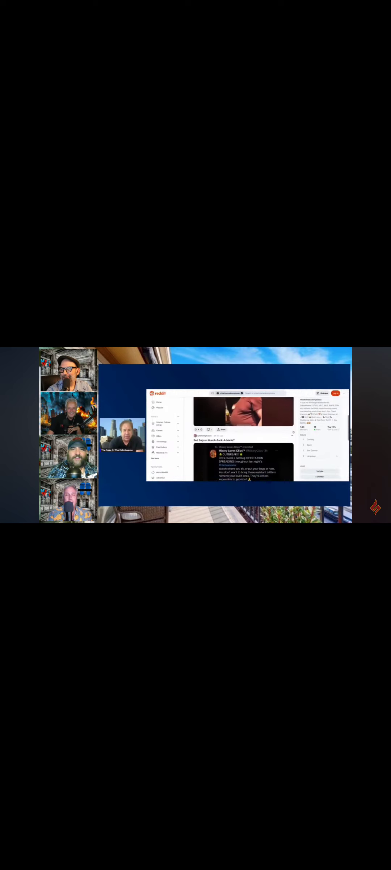
{"action": "scroll", "scroll_direction": "down", "scroll_amount": 3}
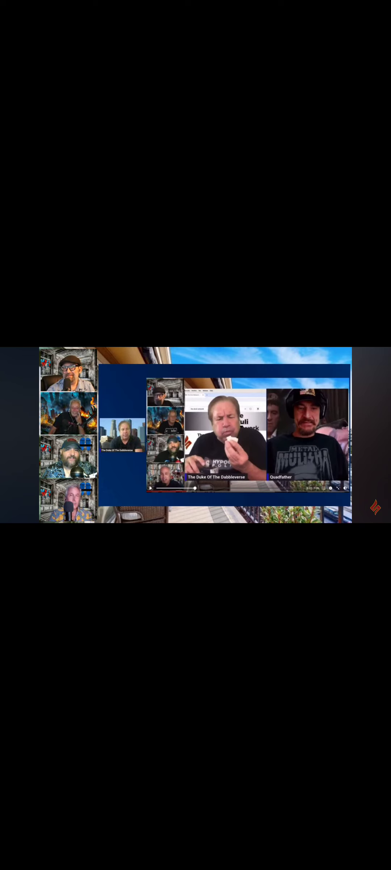
{"action": "left_click", "coordinate": [151, 488]}
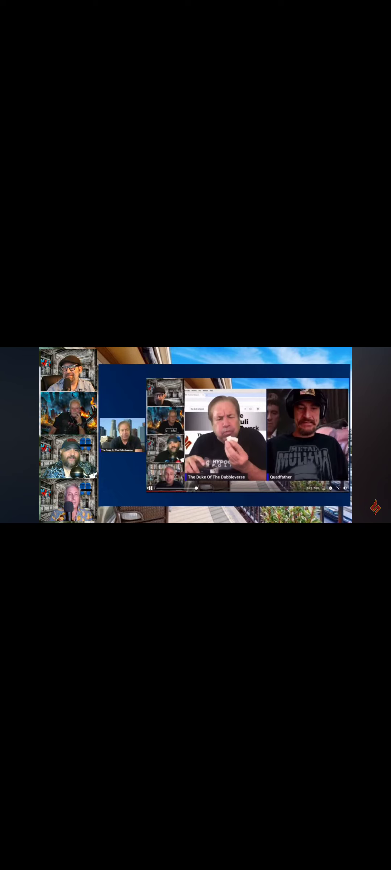